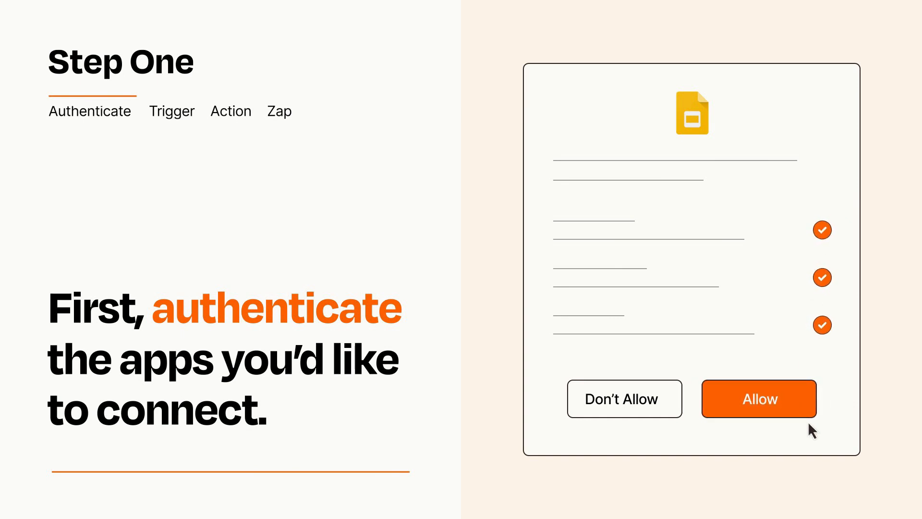
Allow Zapier access to Google Slides in the authorization dialog
left_click(757, 399)
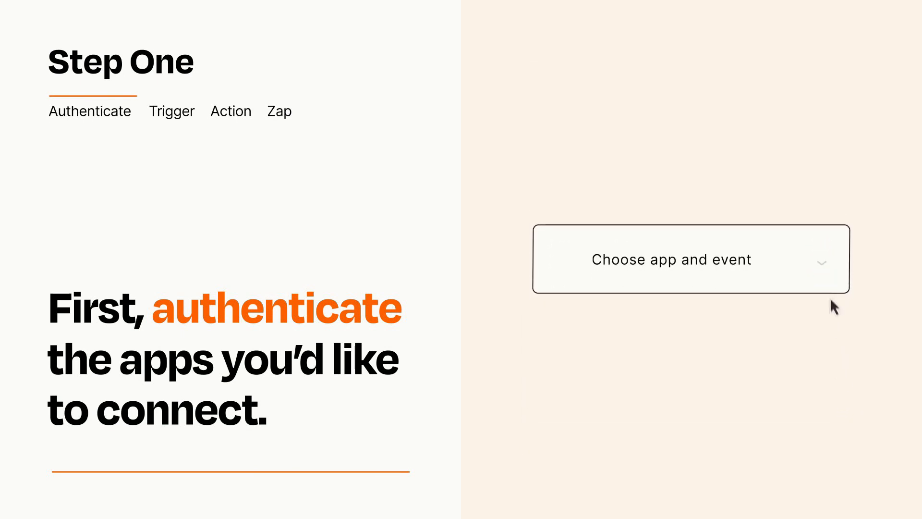
Choose Google Forms New Form Response as the Zap trigger
left_click(672, 258)
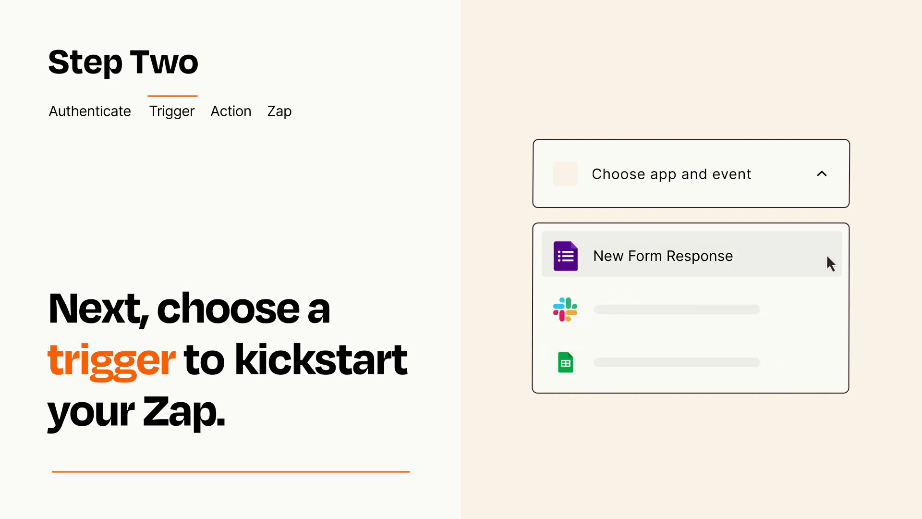
mouse_move(829, 266)
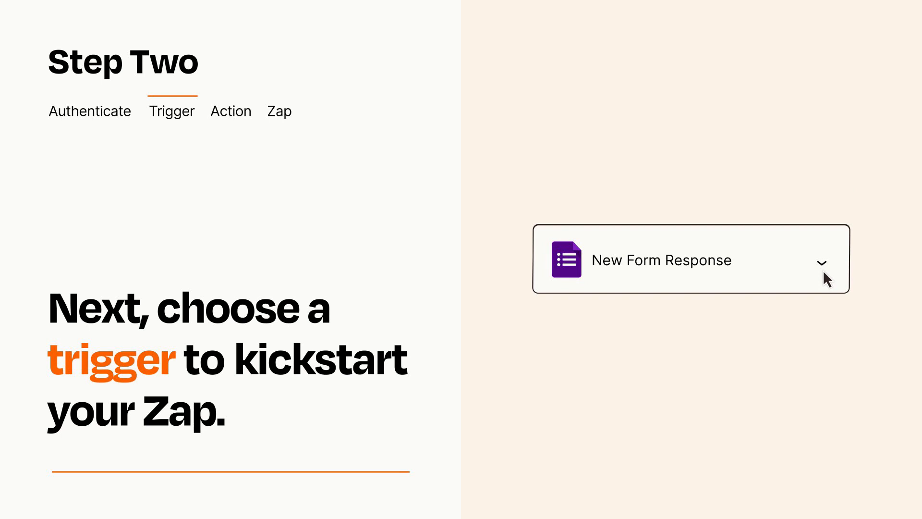
mouse_move(835, 280)
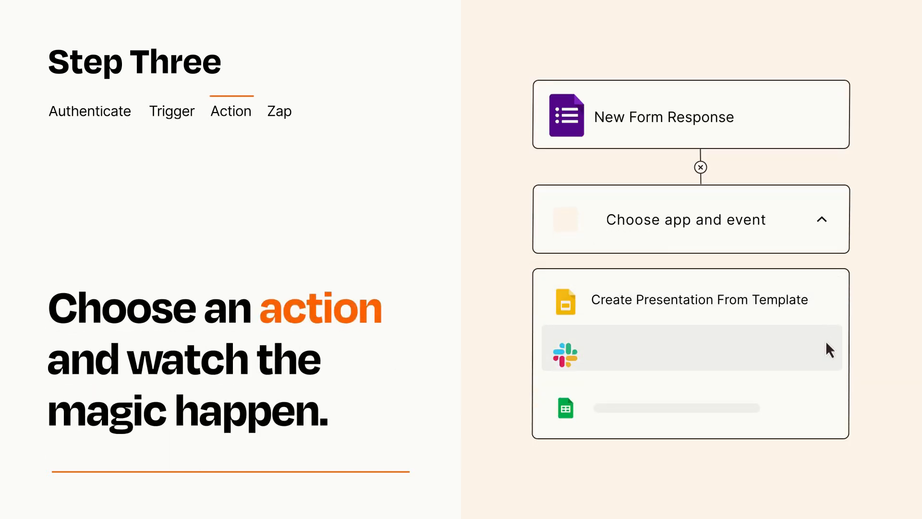
mouse_move(830, 412)
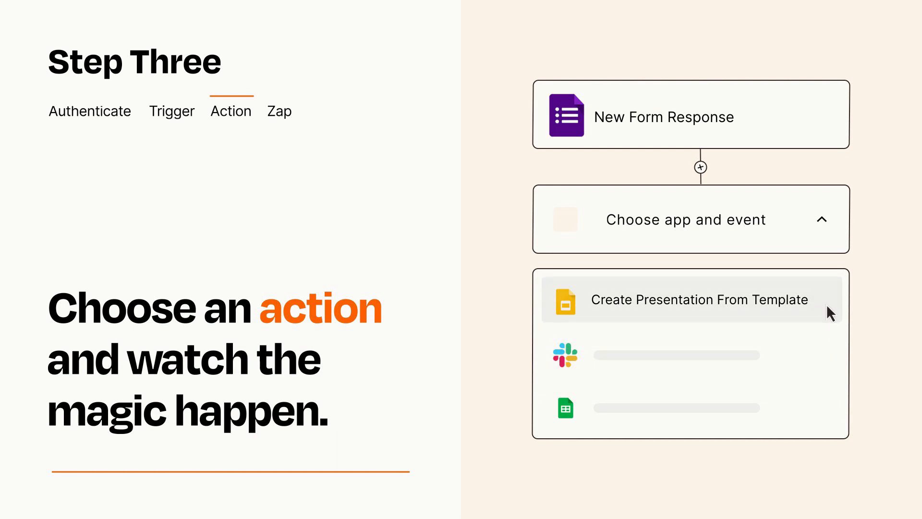
Choose Google Slides Create Presentation From Template as the Zap action
left_click(698, 300)
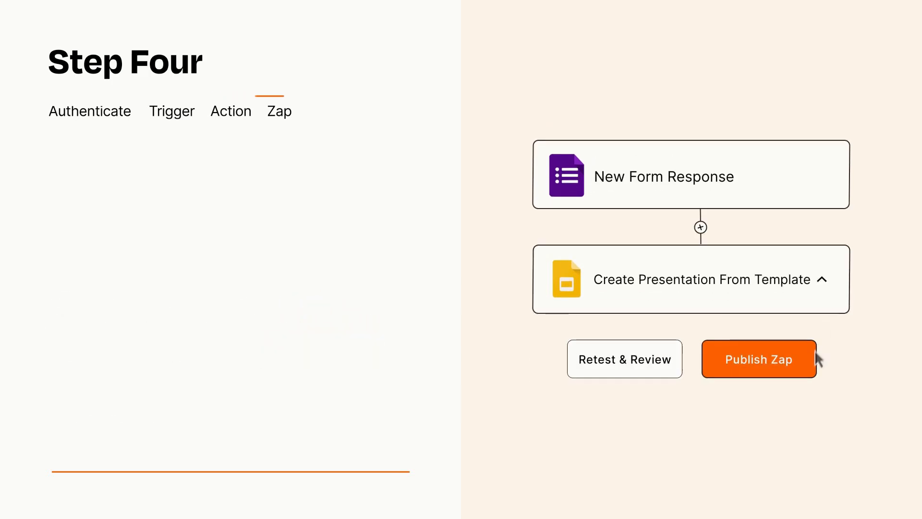
Publish the two-step Zap so it turns on and goes live
left_click(758, 358)
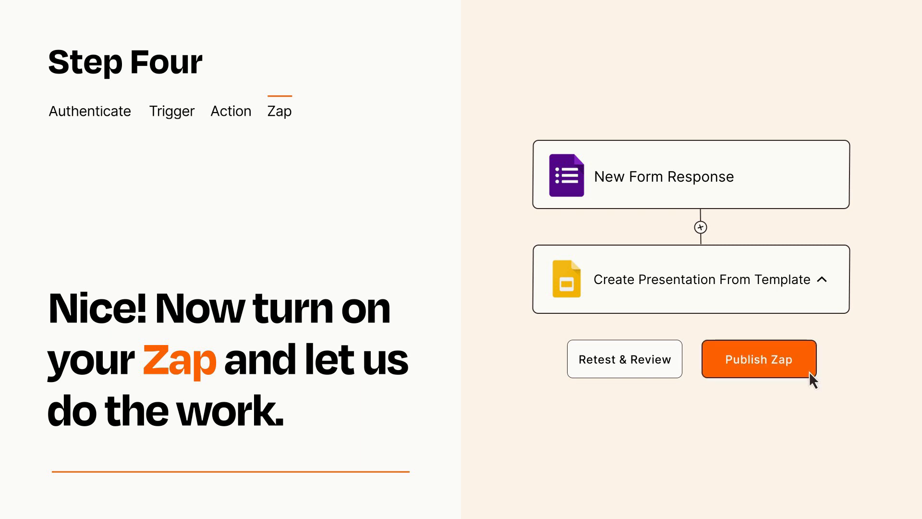
left_click(759, 358)
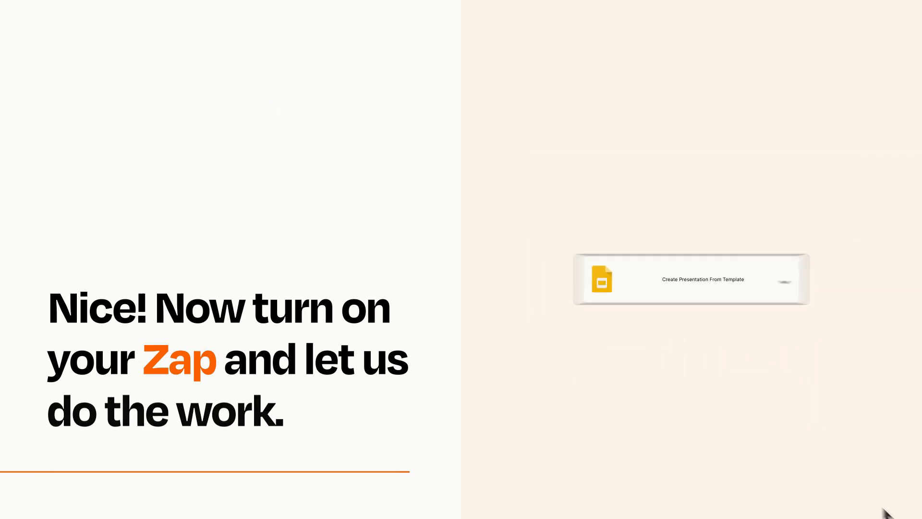